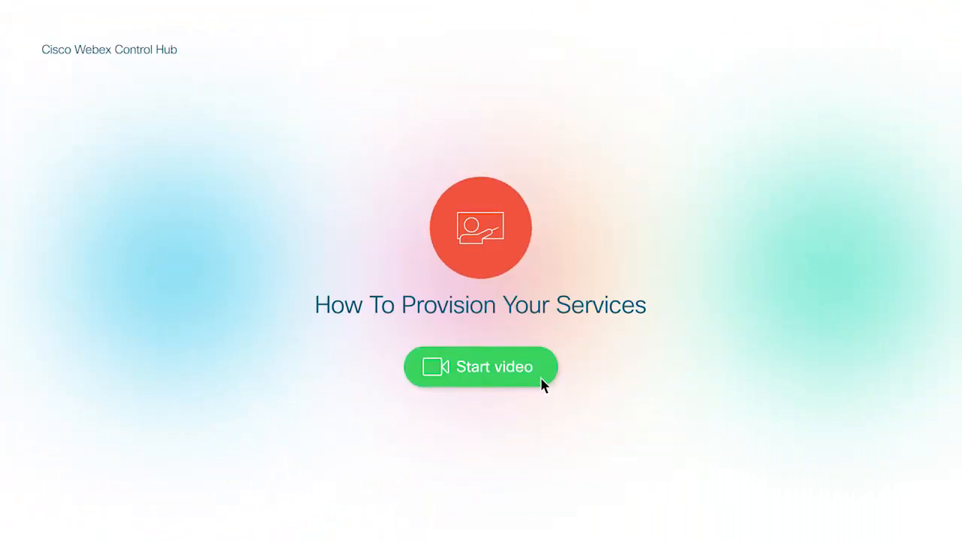
# Step: Begin the provisioning walkthrough and acknowledge the provisioning details notice
pyautogui.click(481, 366)
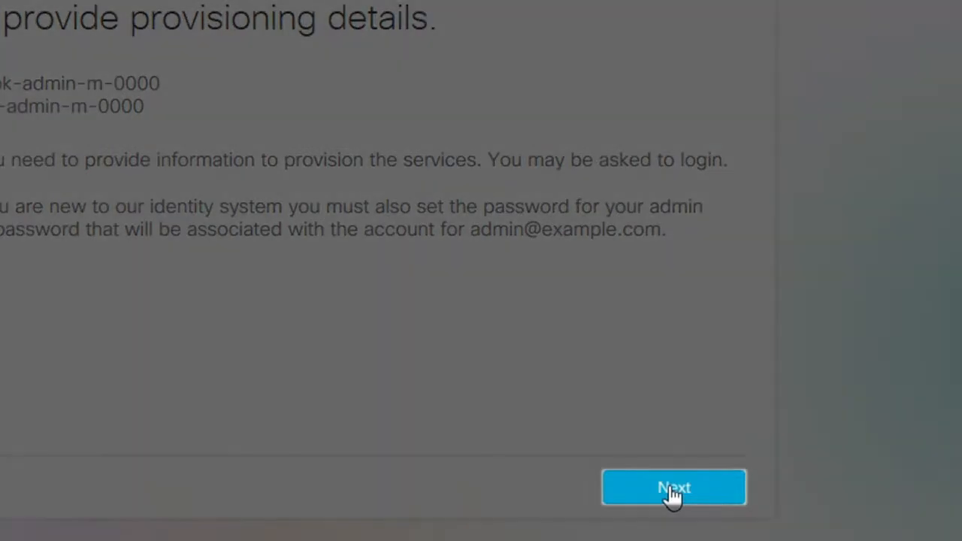
pyautogui.click(673, 487)
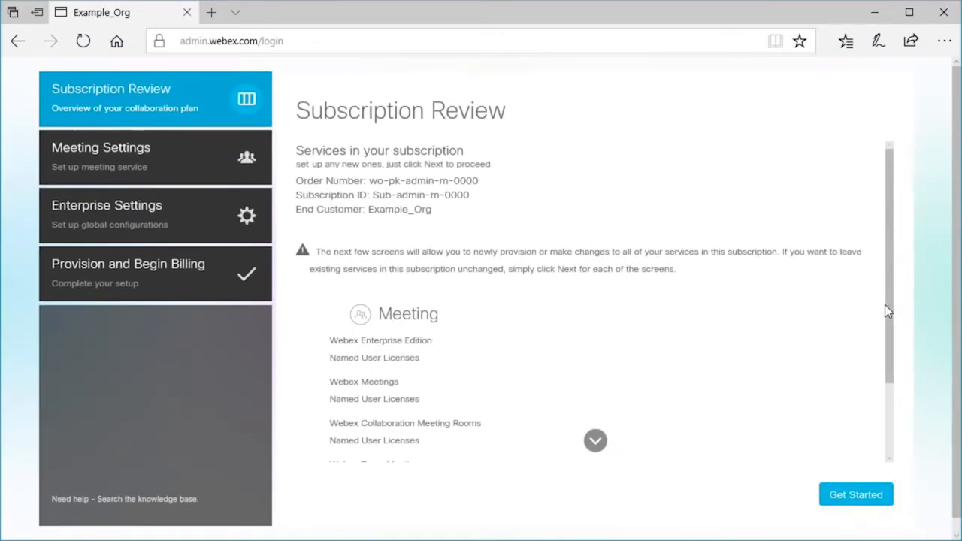
# Step: Review the Meeting licenses and audio package, then start setting up the services
pyautogui.scroll(-3)
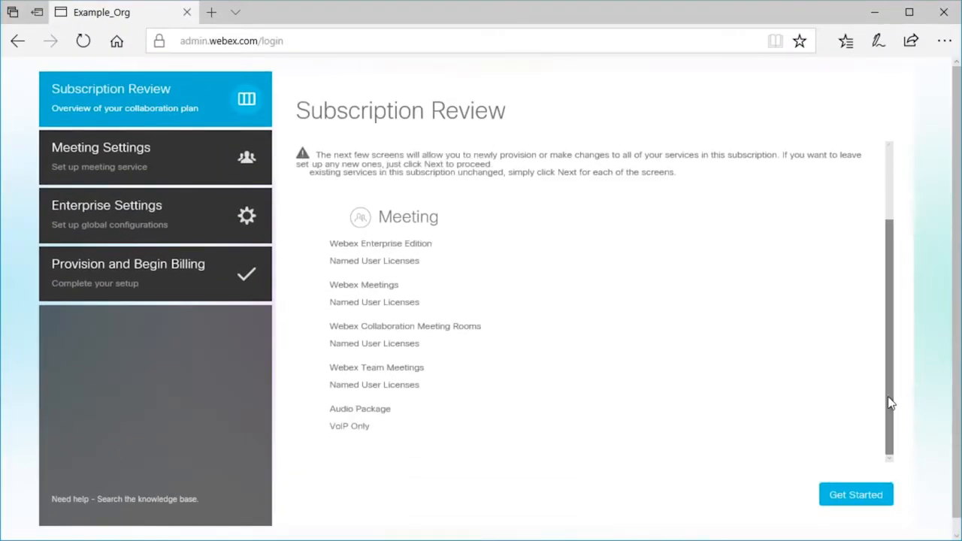
pyautogui.click(854, 493)
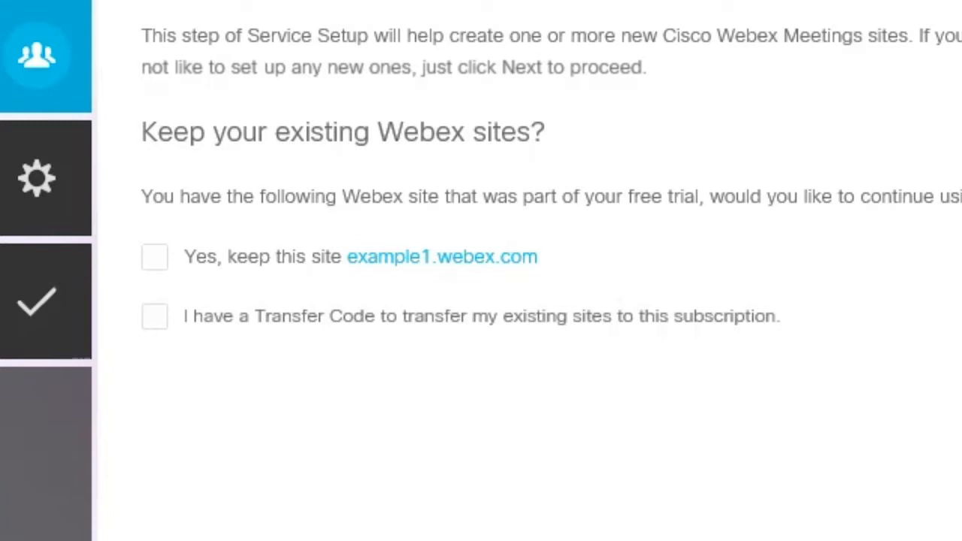
pyautogui.moveTo(280, 289)
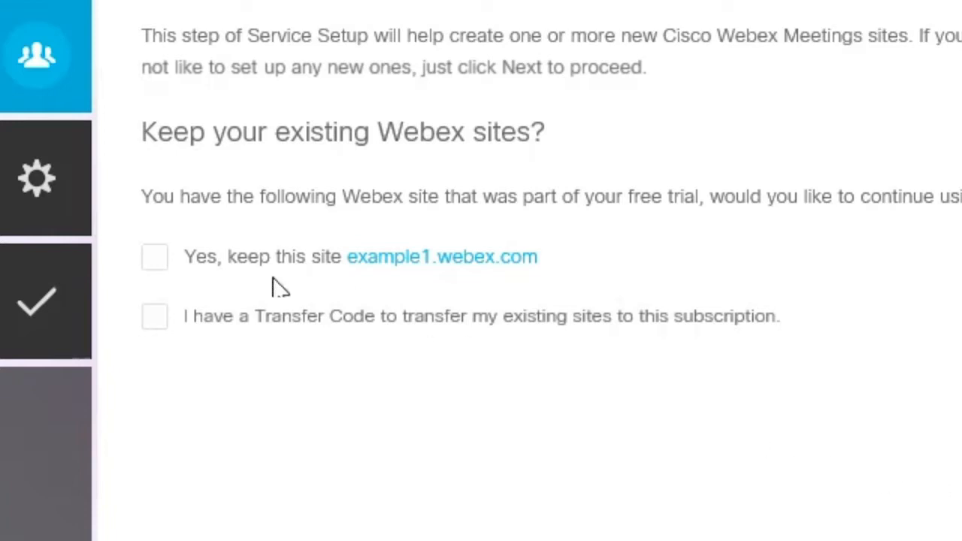
# Step: Try the 'I have a Transfer Code' option and leave it unchecked so no existing site is transferred
pyautogui.click(153, 255)
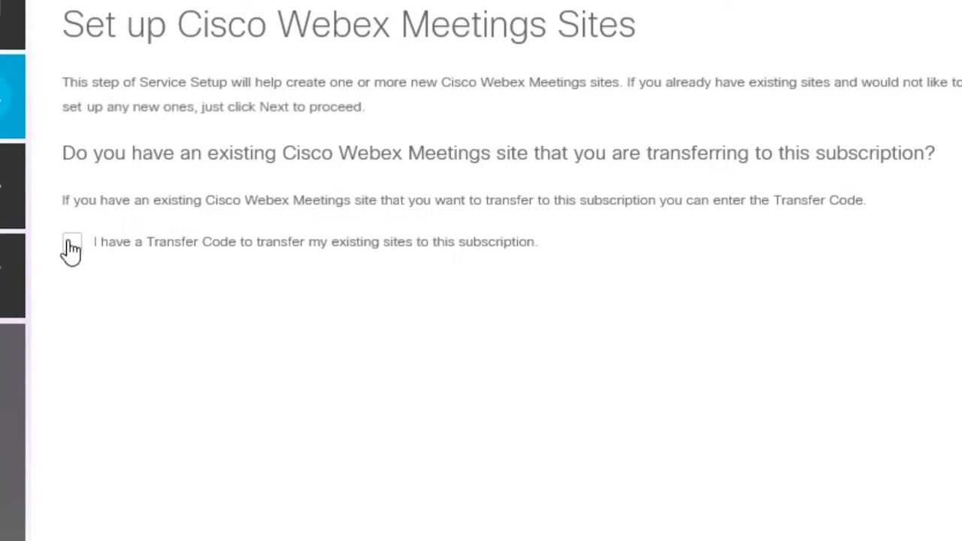
pyautogui.click(72, 240)
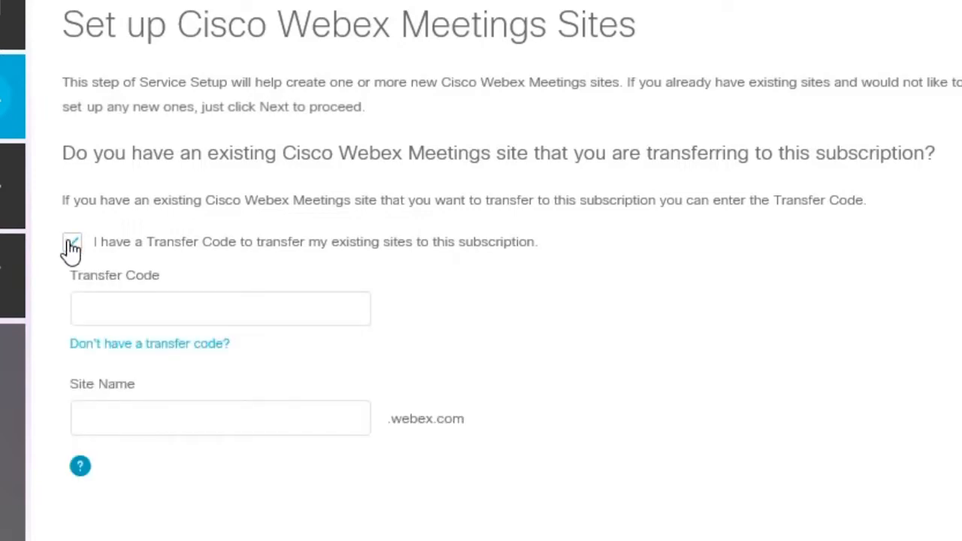
pyautogui.click(72, 241)
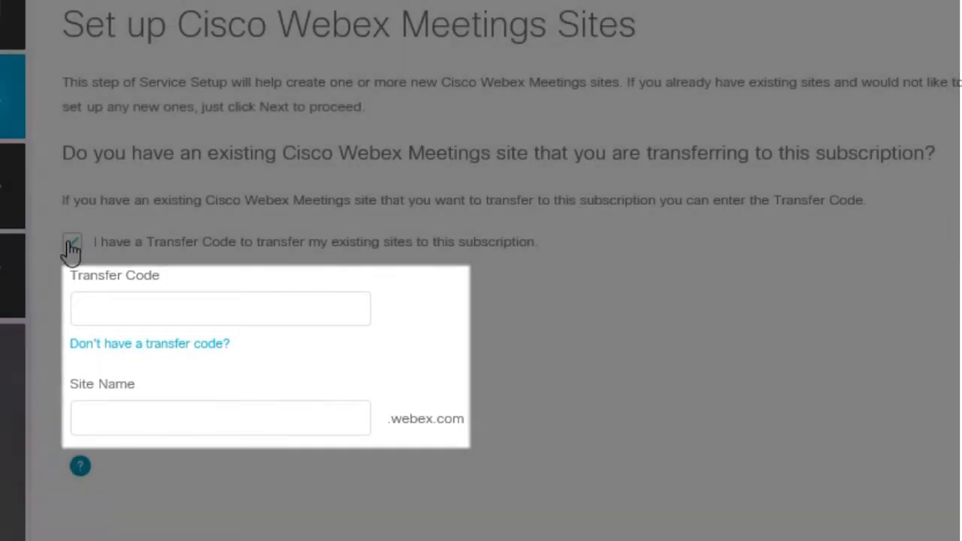
pyautogui.click(72, 242)
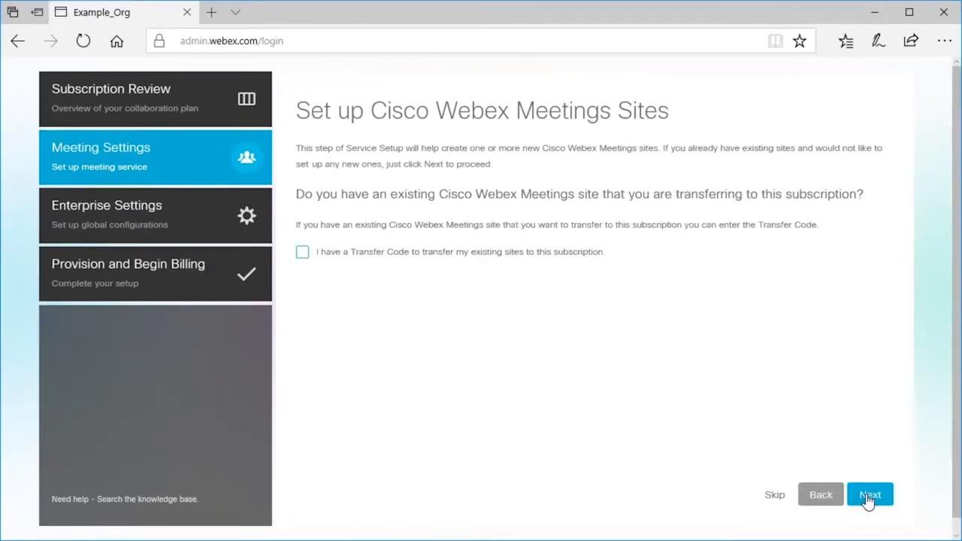
# Step: Name the new site ExampleOrg with the (GMT -08:00) San Francisco time zone
pyautogui.click(868, 495)
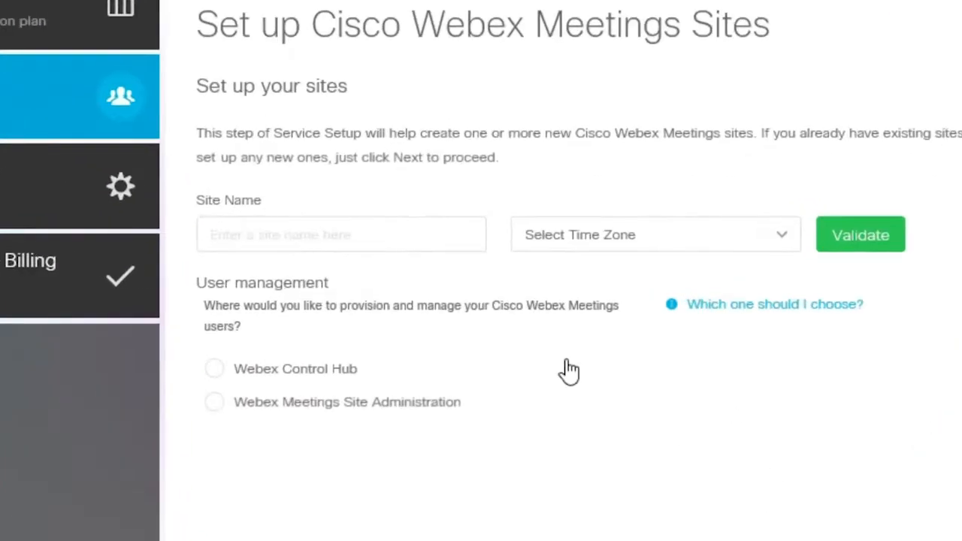
pyautogui.write('Examp')
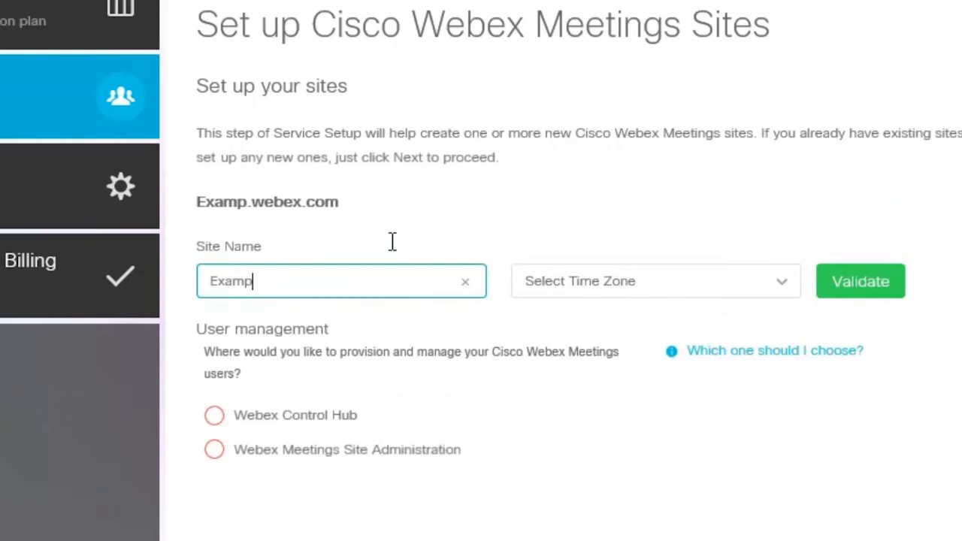
pyautogui.write('leOrg')
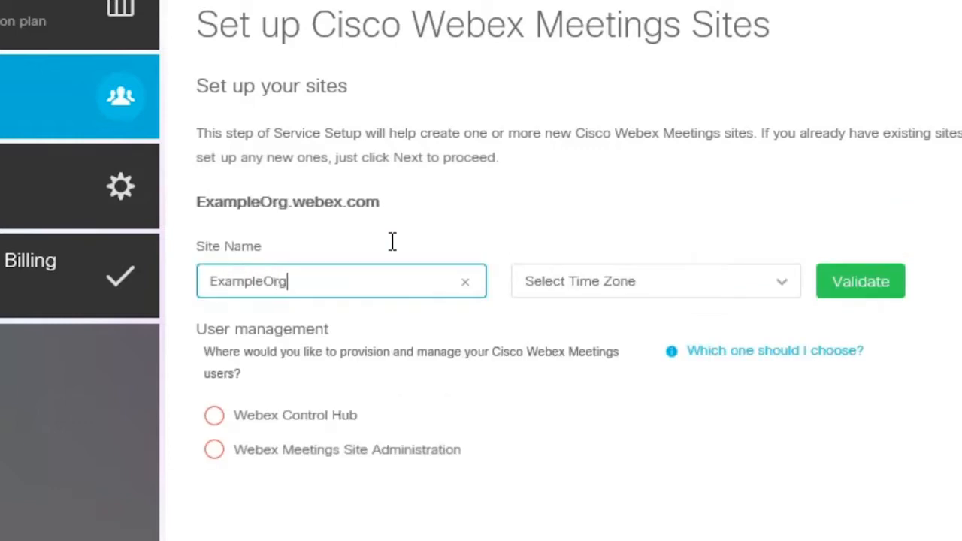
pyautogui.click(653, 280)
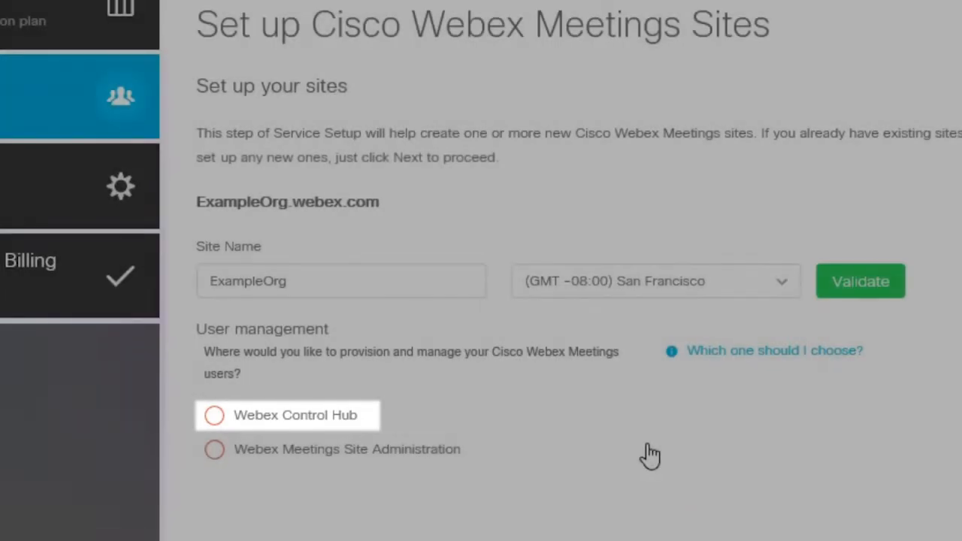
pyautogui.click(345, 448)
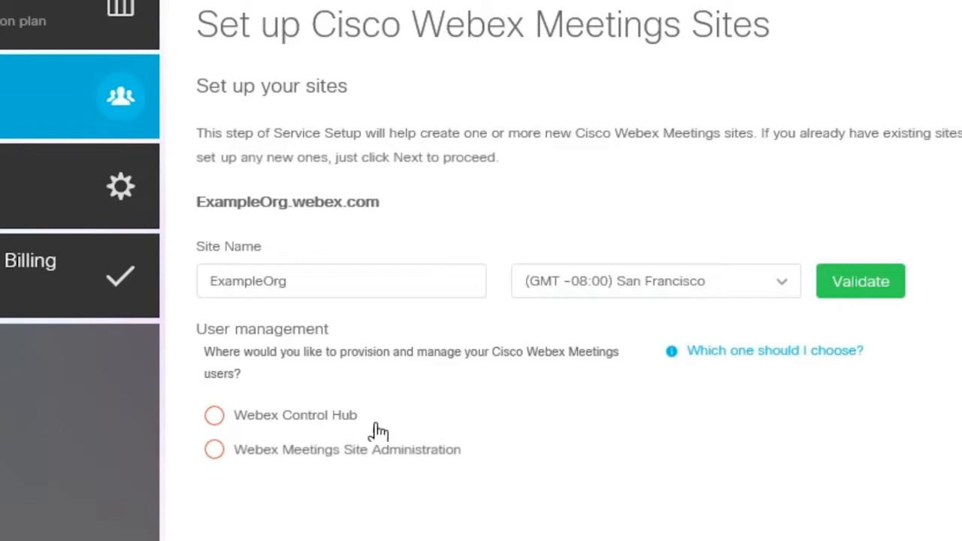
# Step: Manage users via Webex Control Hub and validate ExampleOrg.webex.com
pyautogui.click(213, 415)
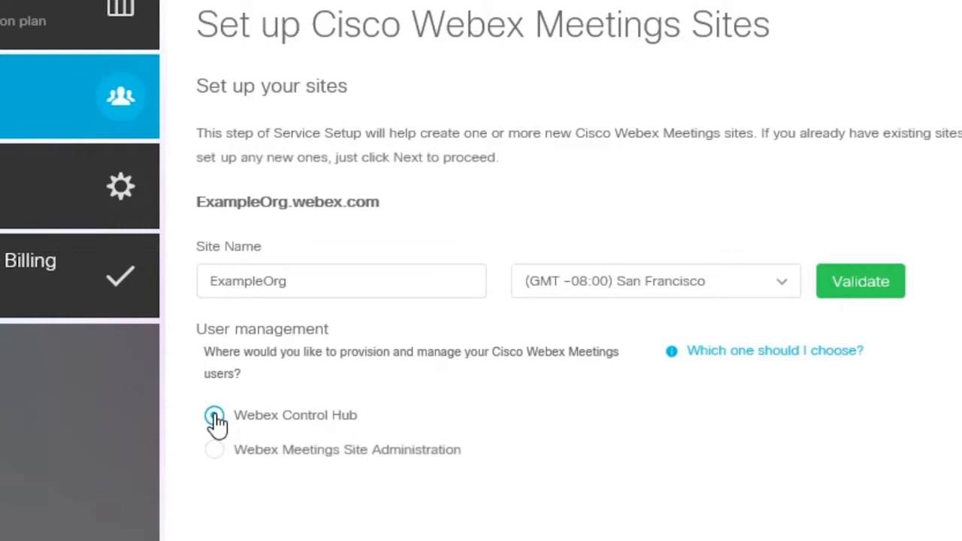
pyautogui.click(213, 415)
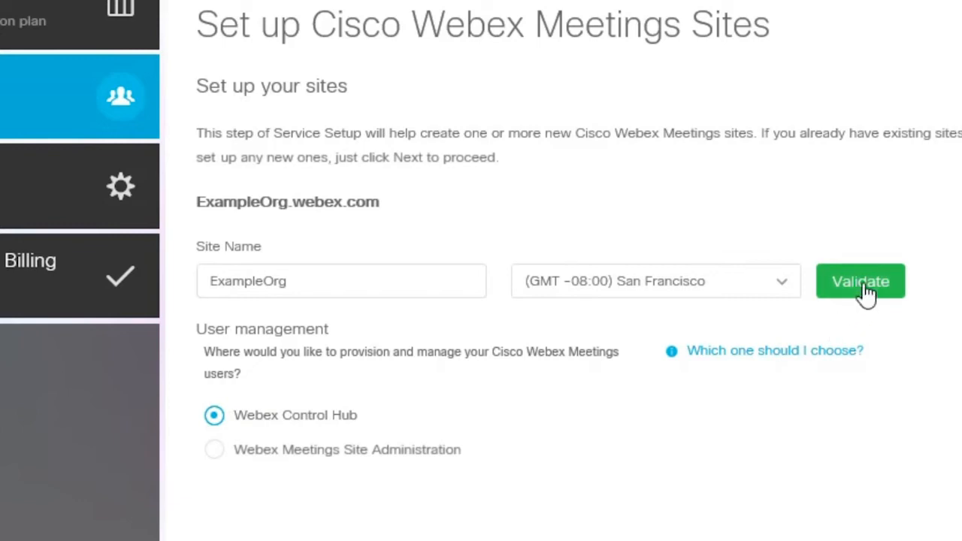
pyautogui.click(859, 281)
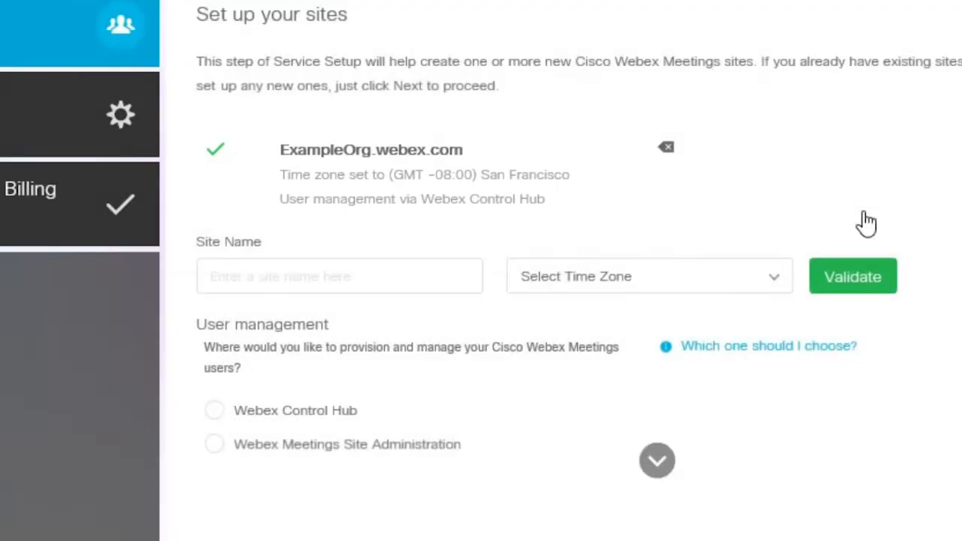
# Step: Validate a second site ExampleOrg2 with Control Hub user management, then remove it from the list
pyautogui.write('ExampleO')
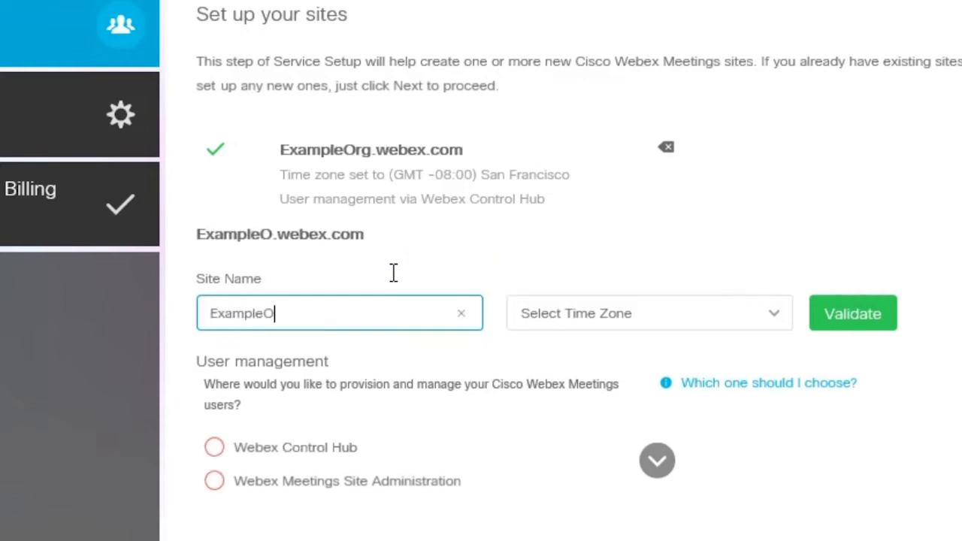
pyautogui.write('rg2')
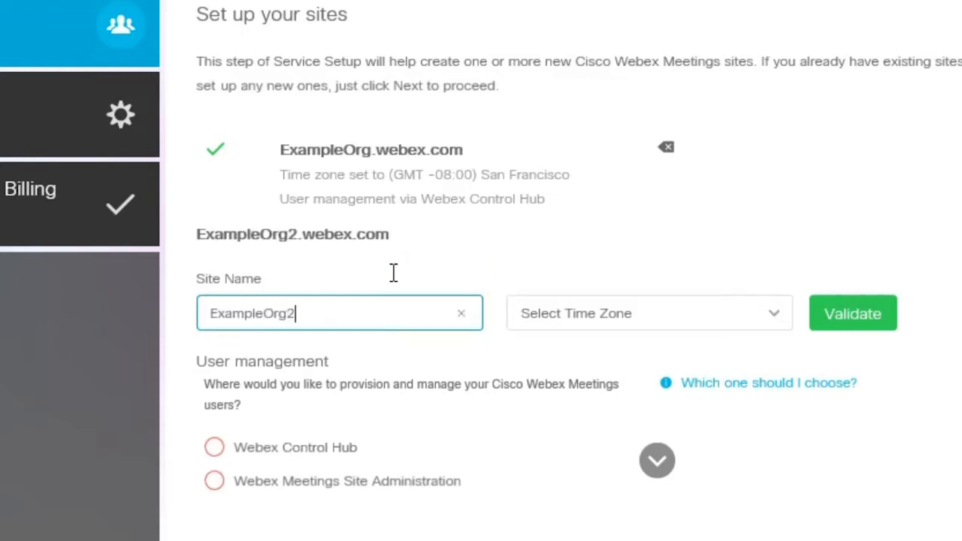
pyautogui.click(648, 314)
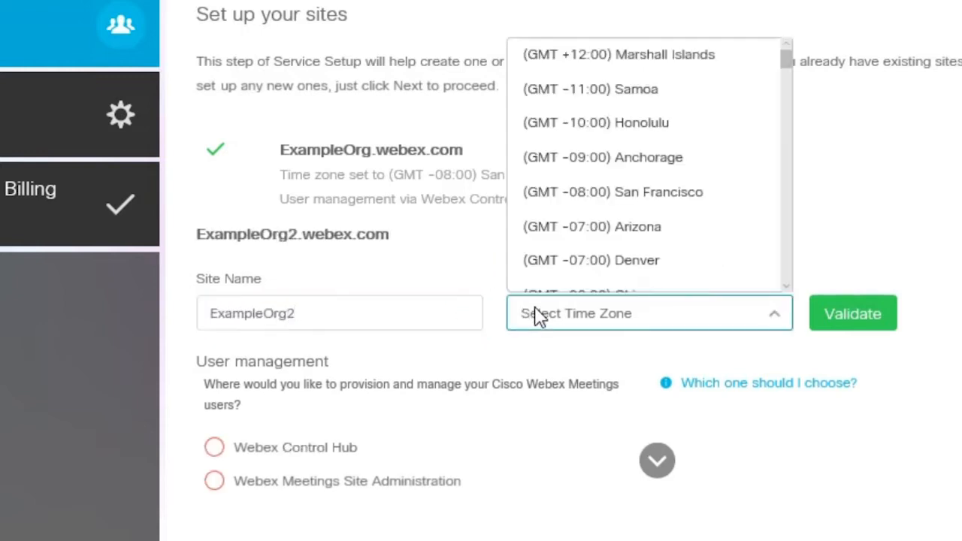
pyautogui.click(613, 192)
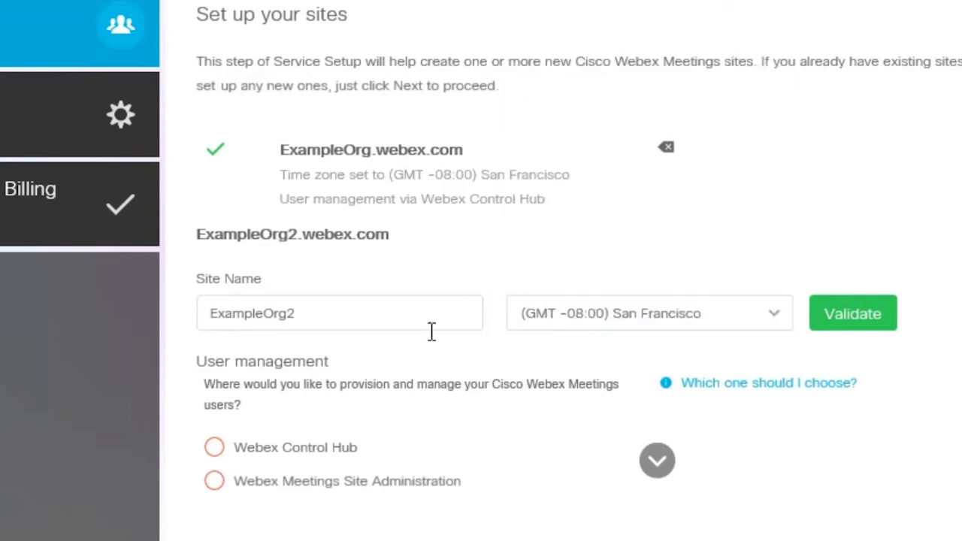
pyautogui.click(213, 448)
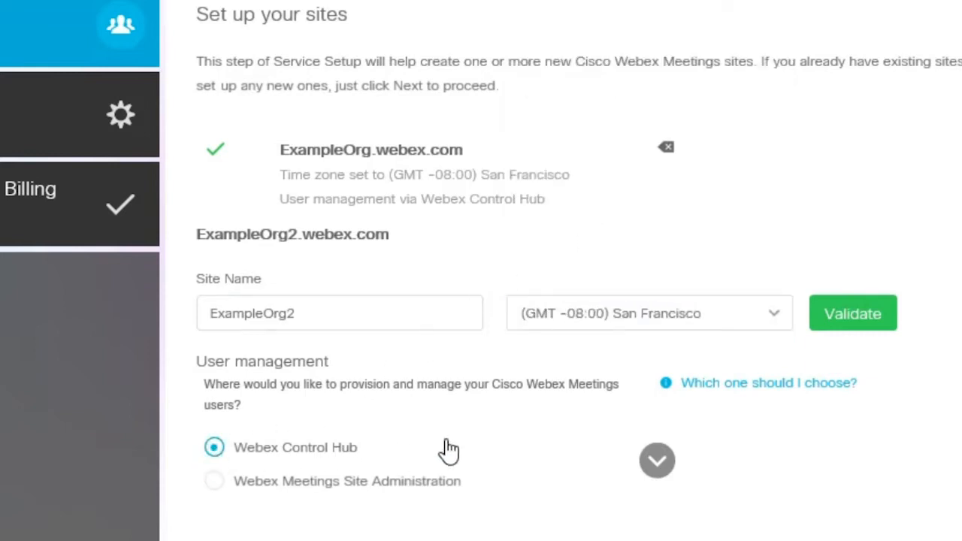
pyautogui.click(852, 314)
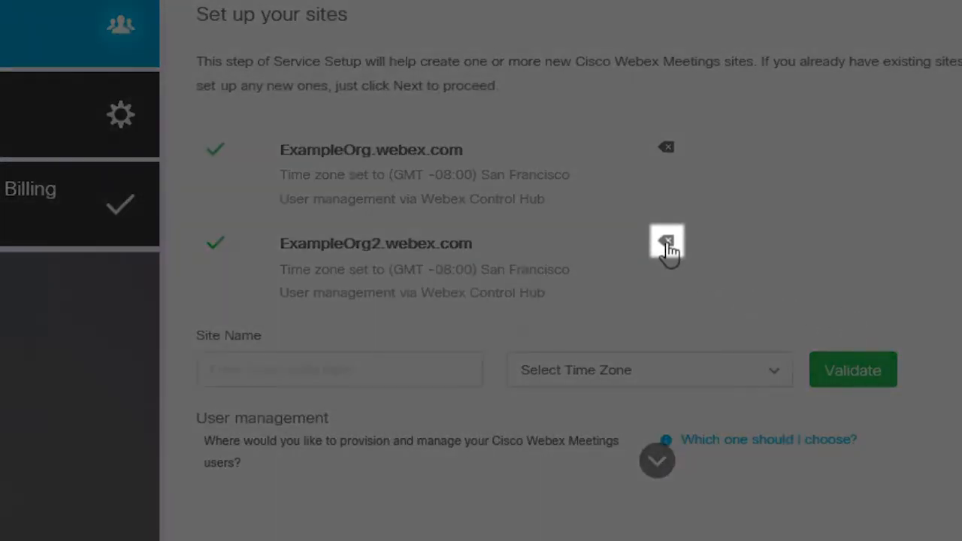
pyautogui.click(667, 243)
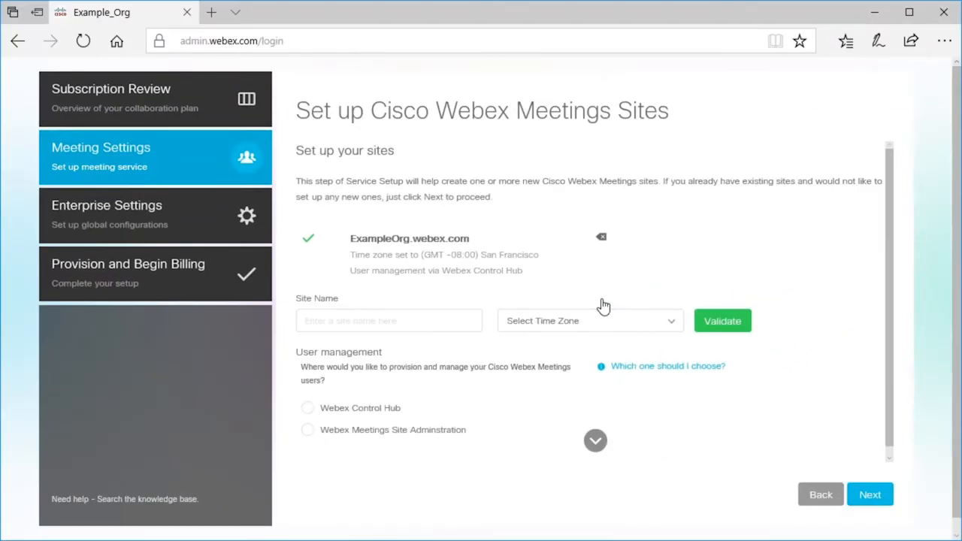
pyautogui.moveTo(868, 494)
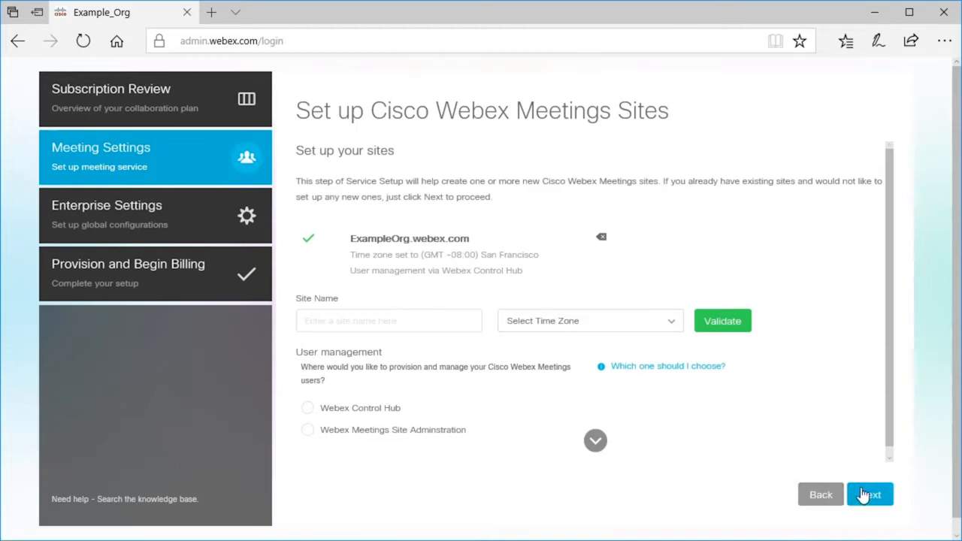
# Step: Assign 20 Meetings and 20 Enterprise Edition licenses to ExampleOrg.webex.com
pyautogui.click(869, 493)
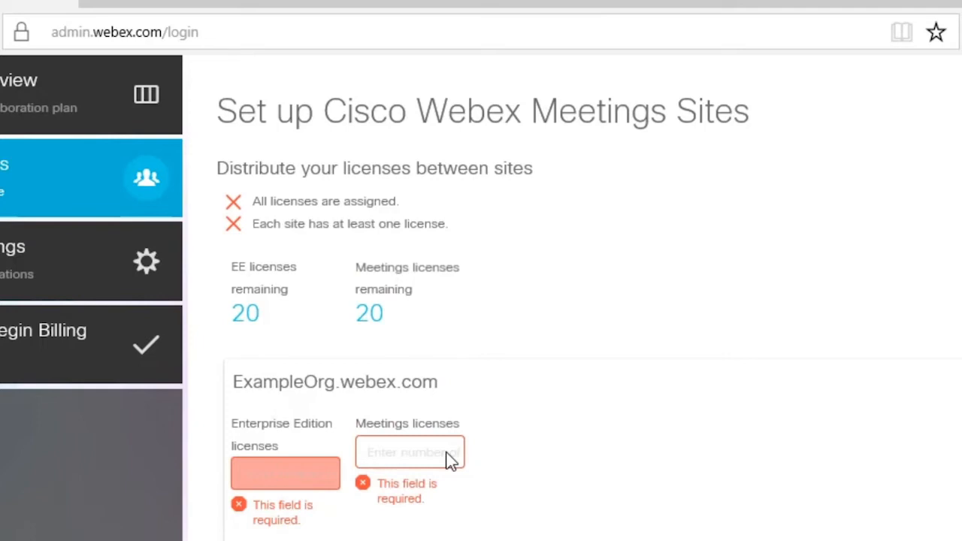
pyautogui.click(410, 450)
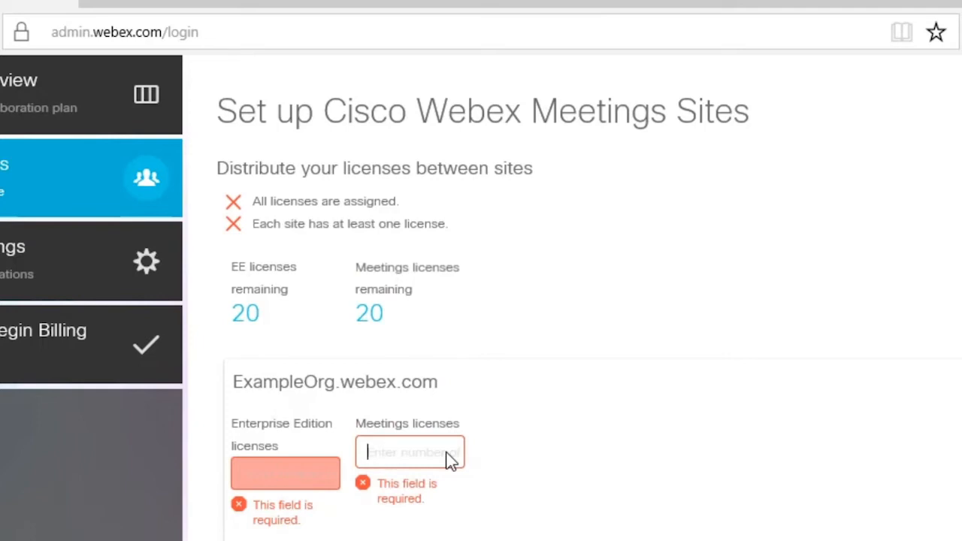
pyautogui.write('15')
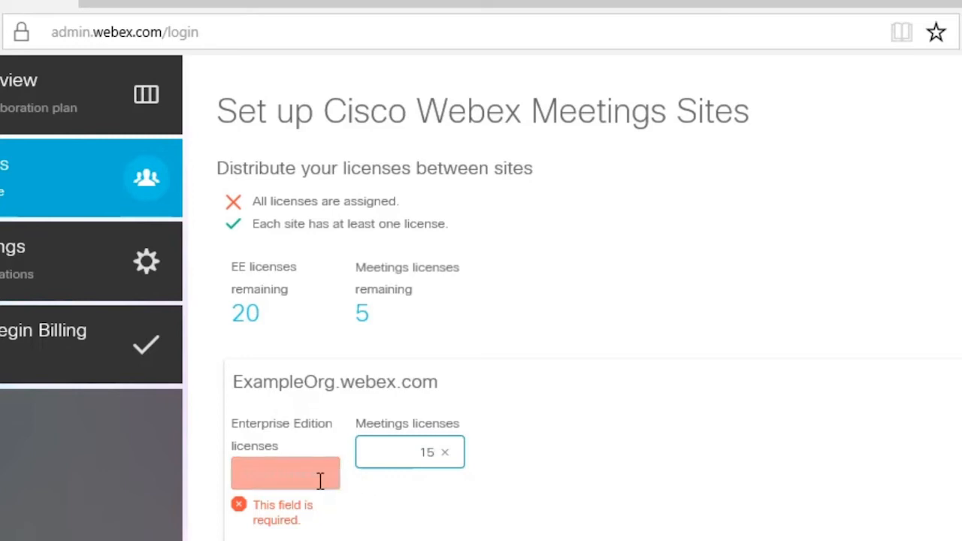
pyautogui.write('20')
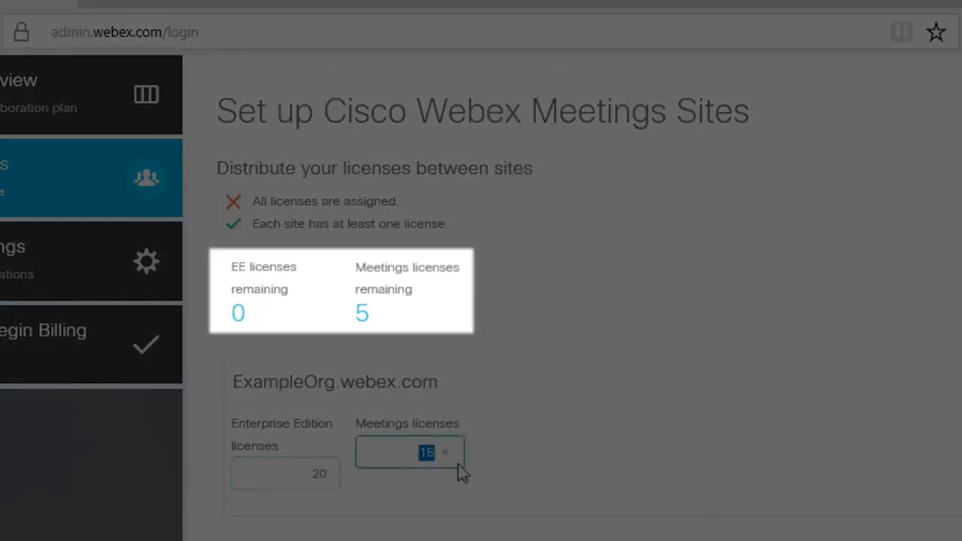
pyautogui.write('20')
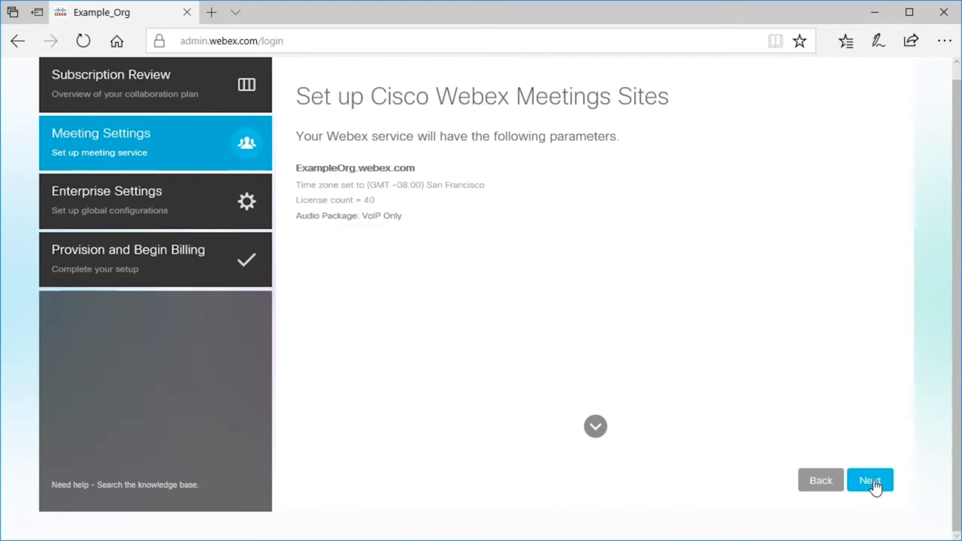
# Step: Confirm the SIP subdomain ExampleOrg.call.ciscospark.com is available and save the enterprise settings
pyautogui.click(868, 481)
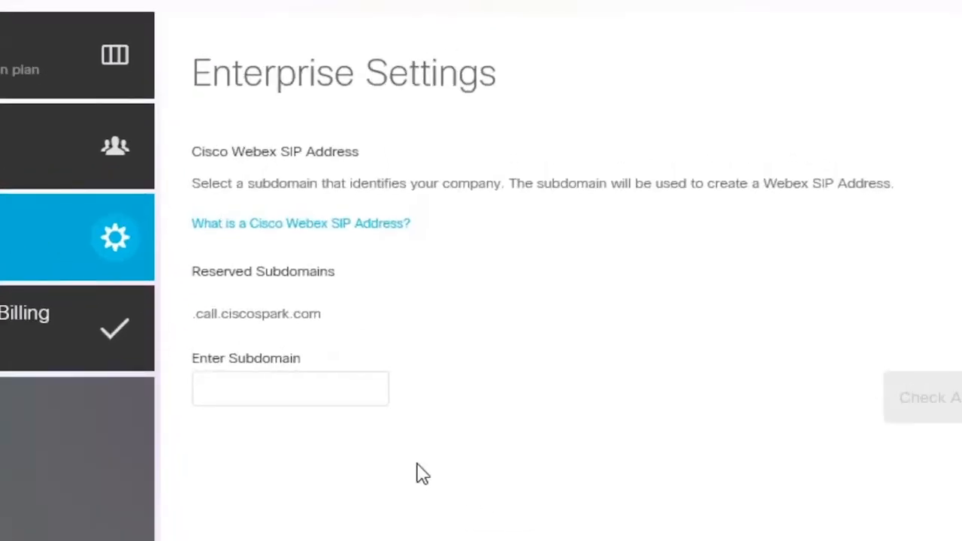
pyautogui.write('E')
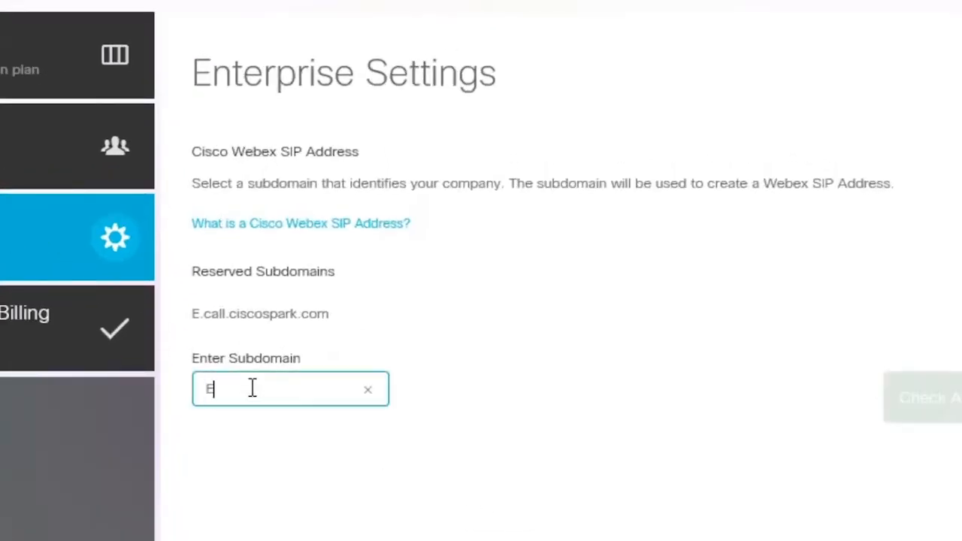
pyautogui.write('xampleOrg')
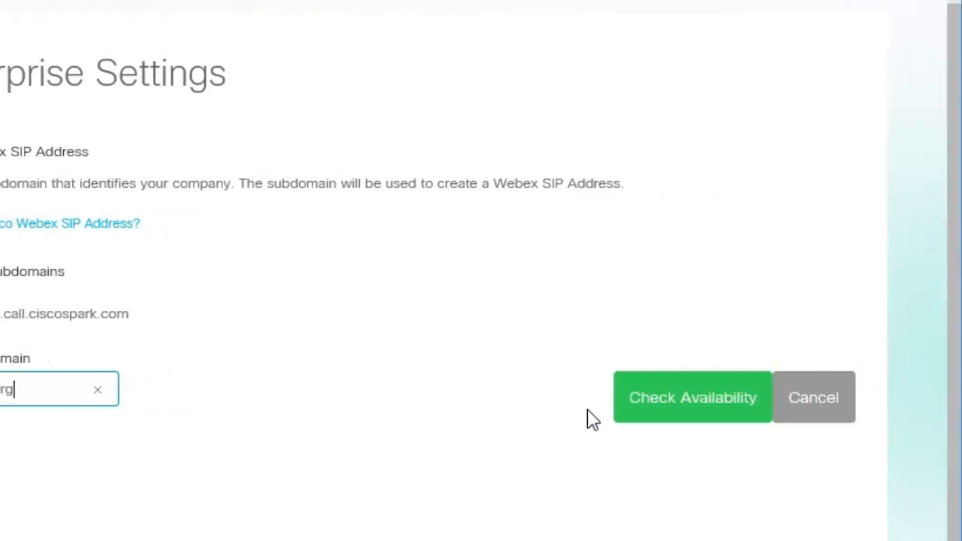
pyautogui.click(691, 396)
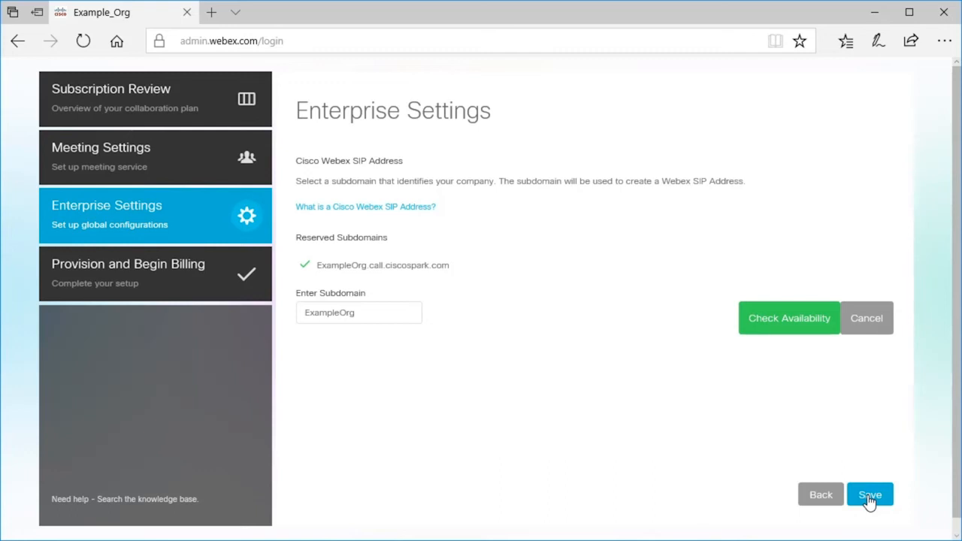
pyautogui.click(868, 495)
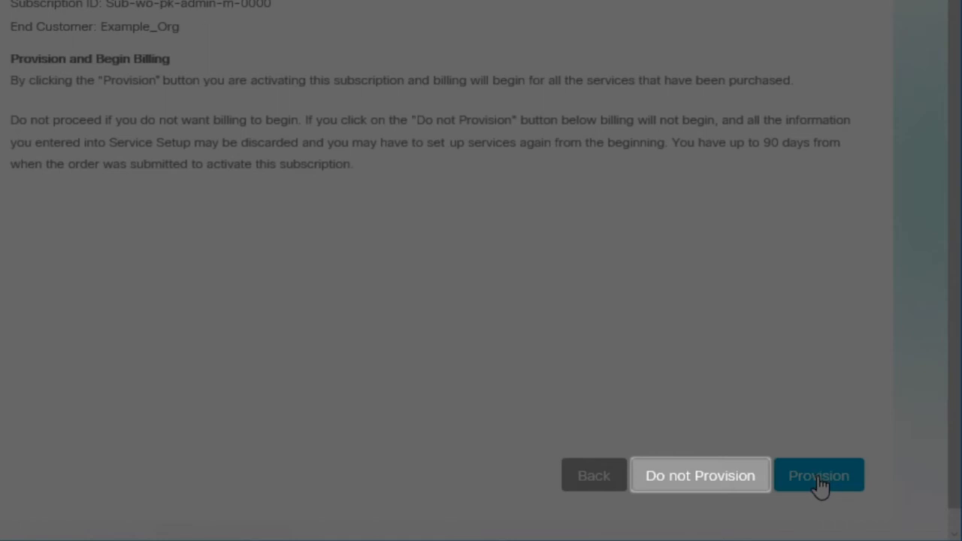
pyautogui.moveTo(700, 475)
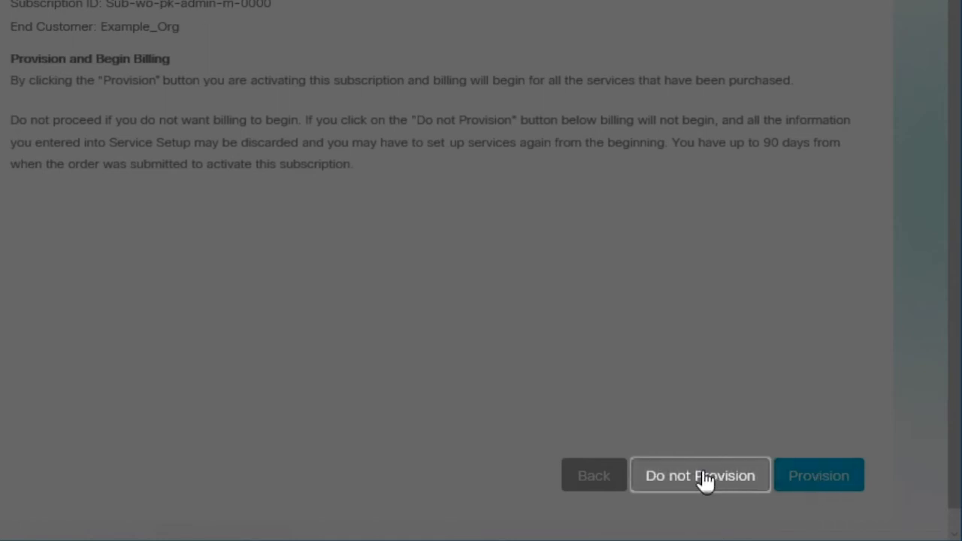
# Step: Provision the subscription and begin billing, reaching the 'You're ready to go!' confirmation
pyautogui.click(700, 475)
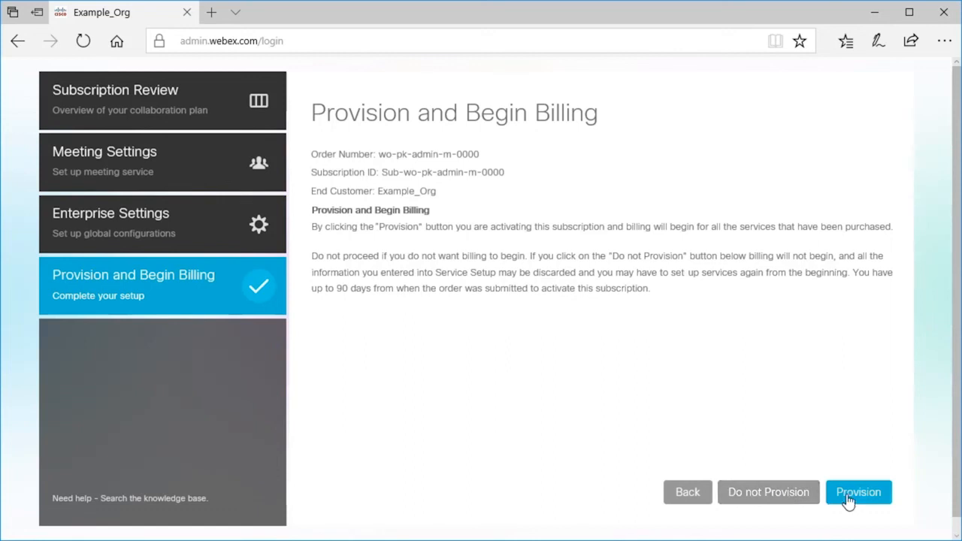
pyautogui.moveTo(864, 496)
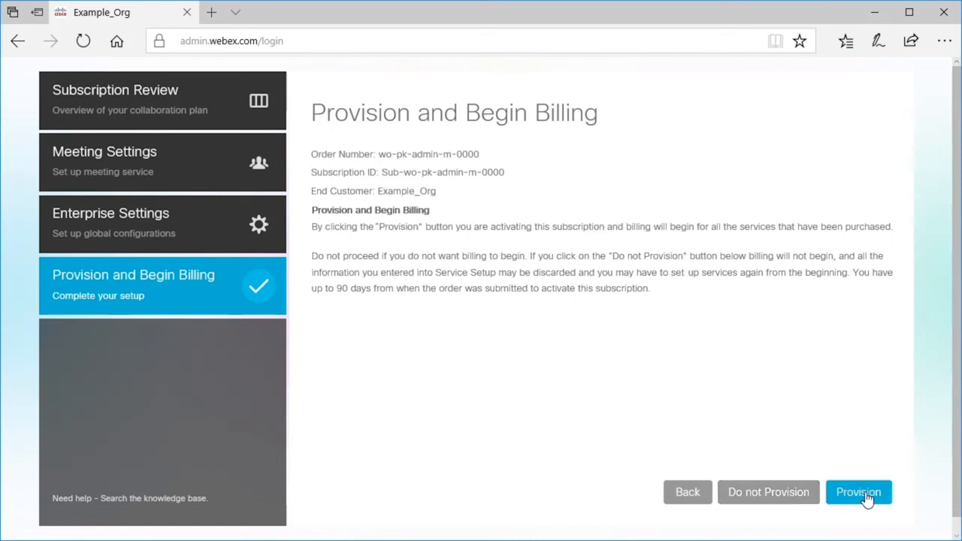
pyautogui.click(858, 492)
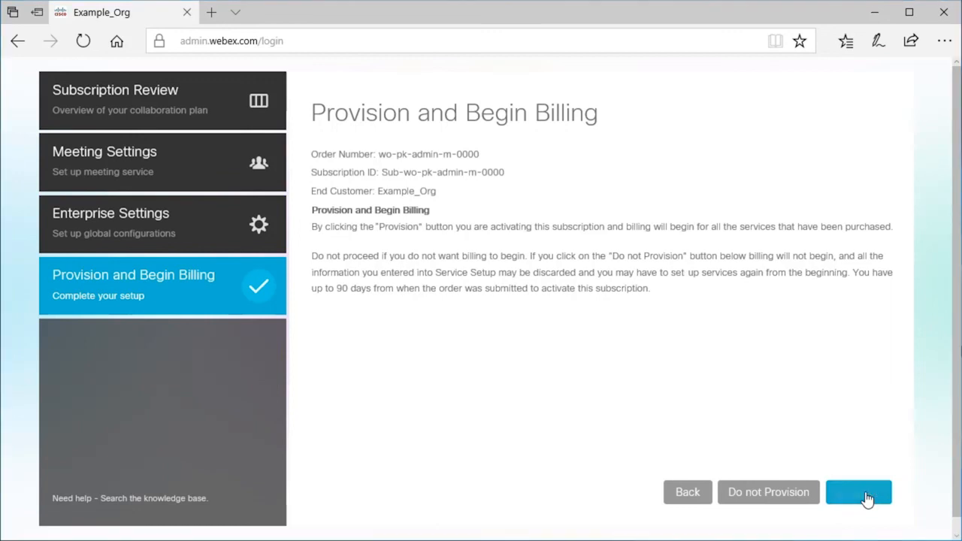
pyautogui.click(859, 493)
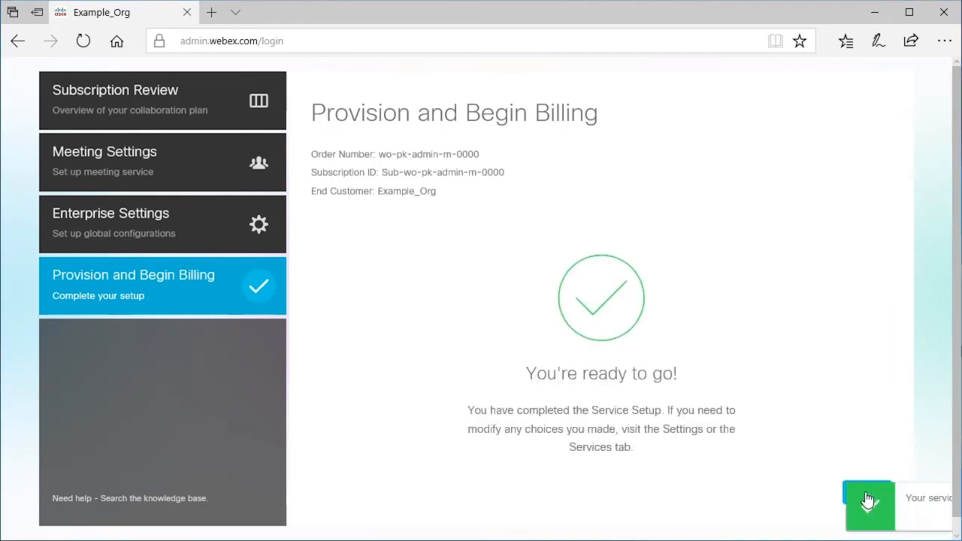